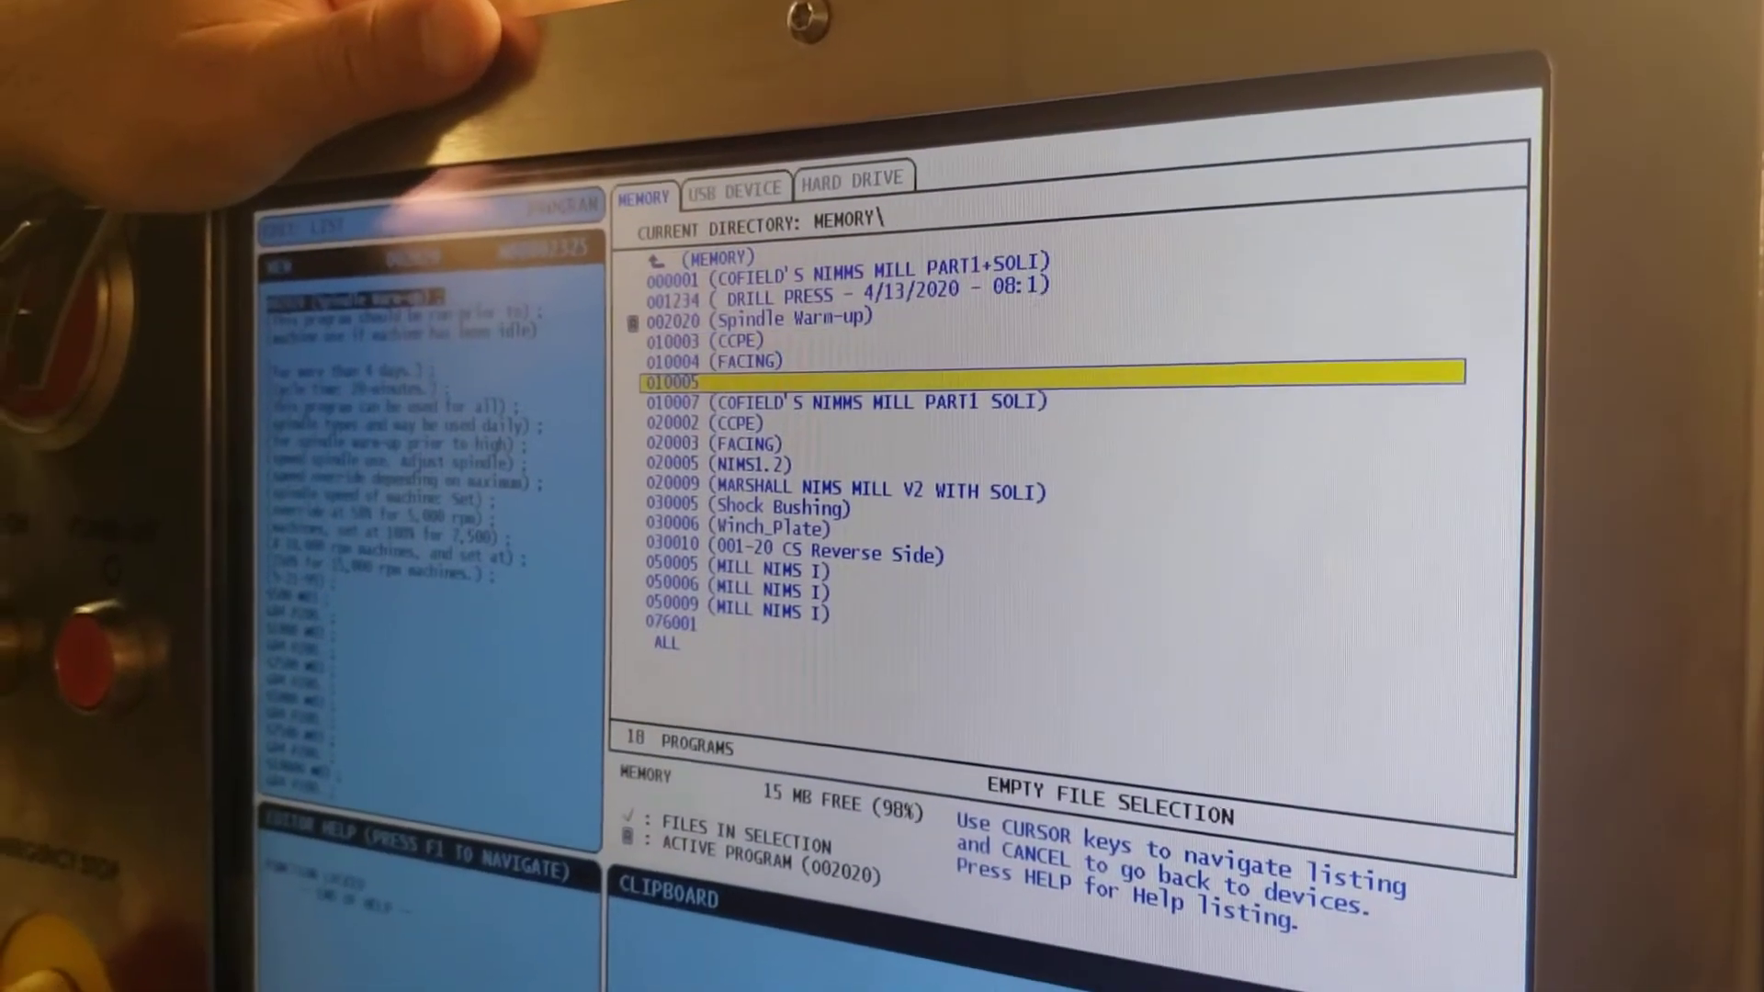
Move the highlight down the memory program list from O10005 toward O30006 (Winch_Plate)
key(down)
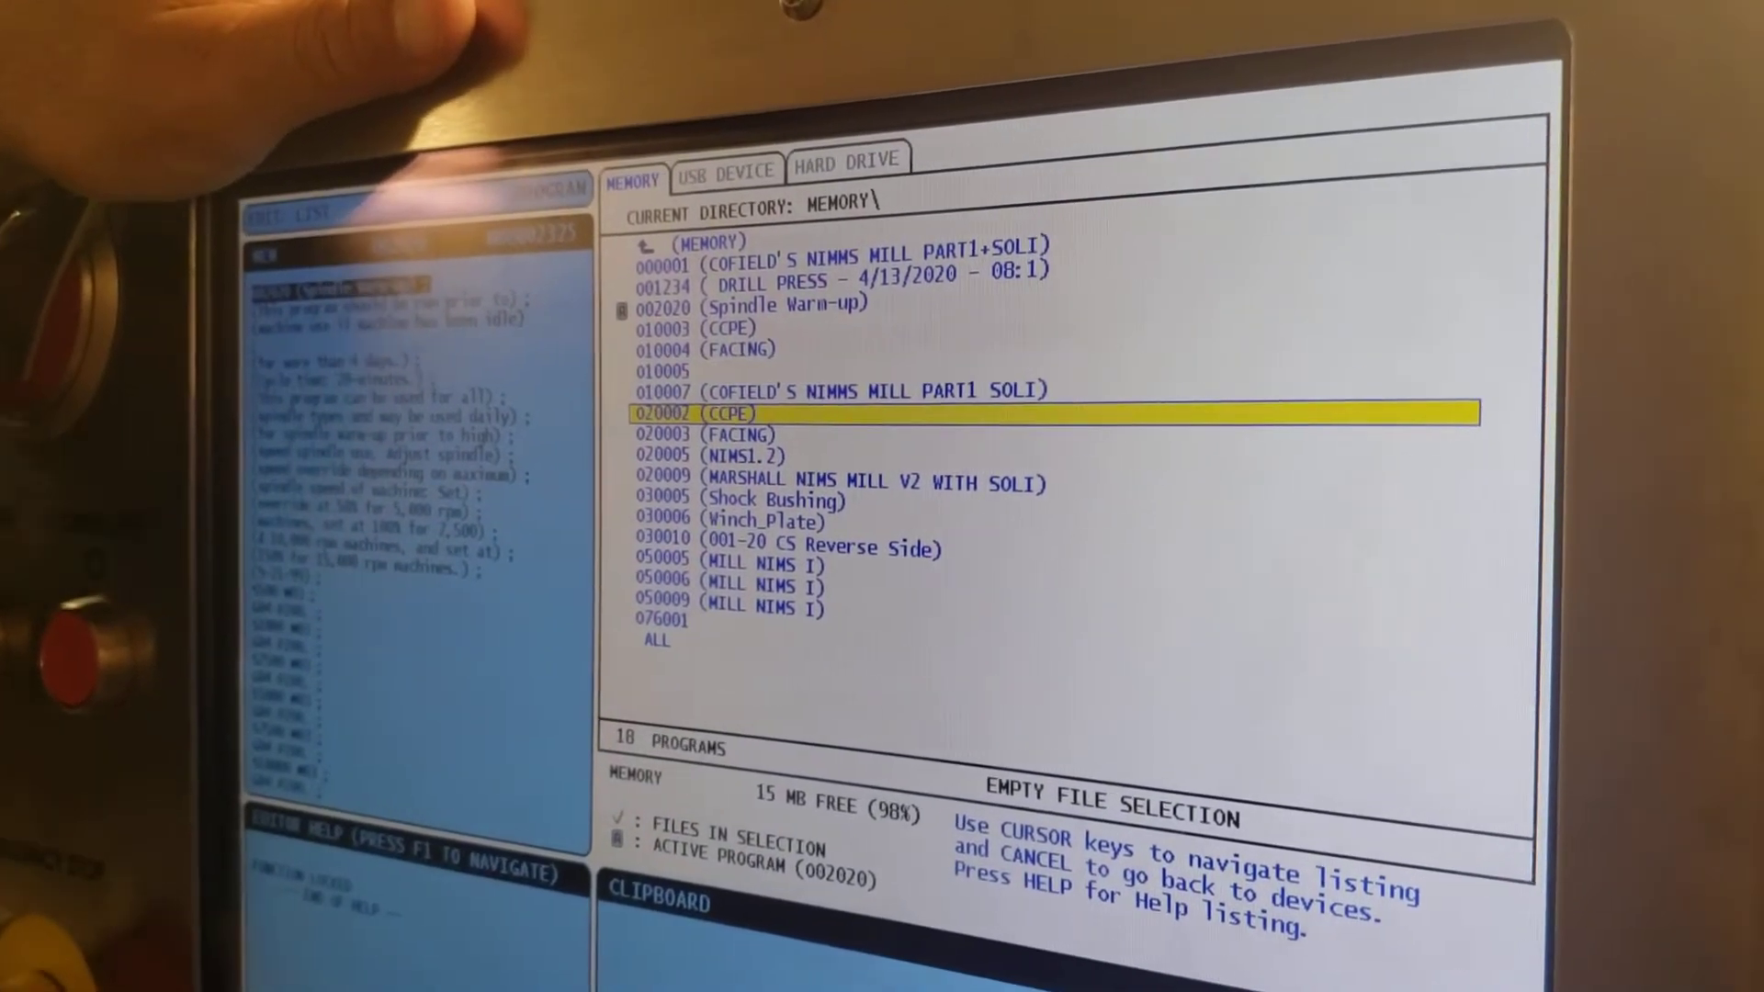
key(down)
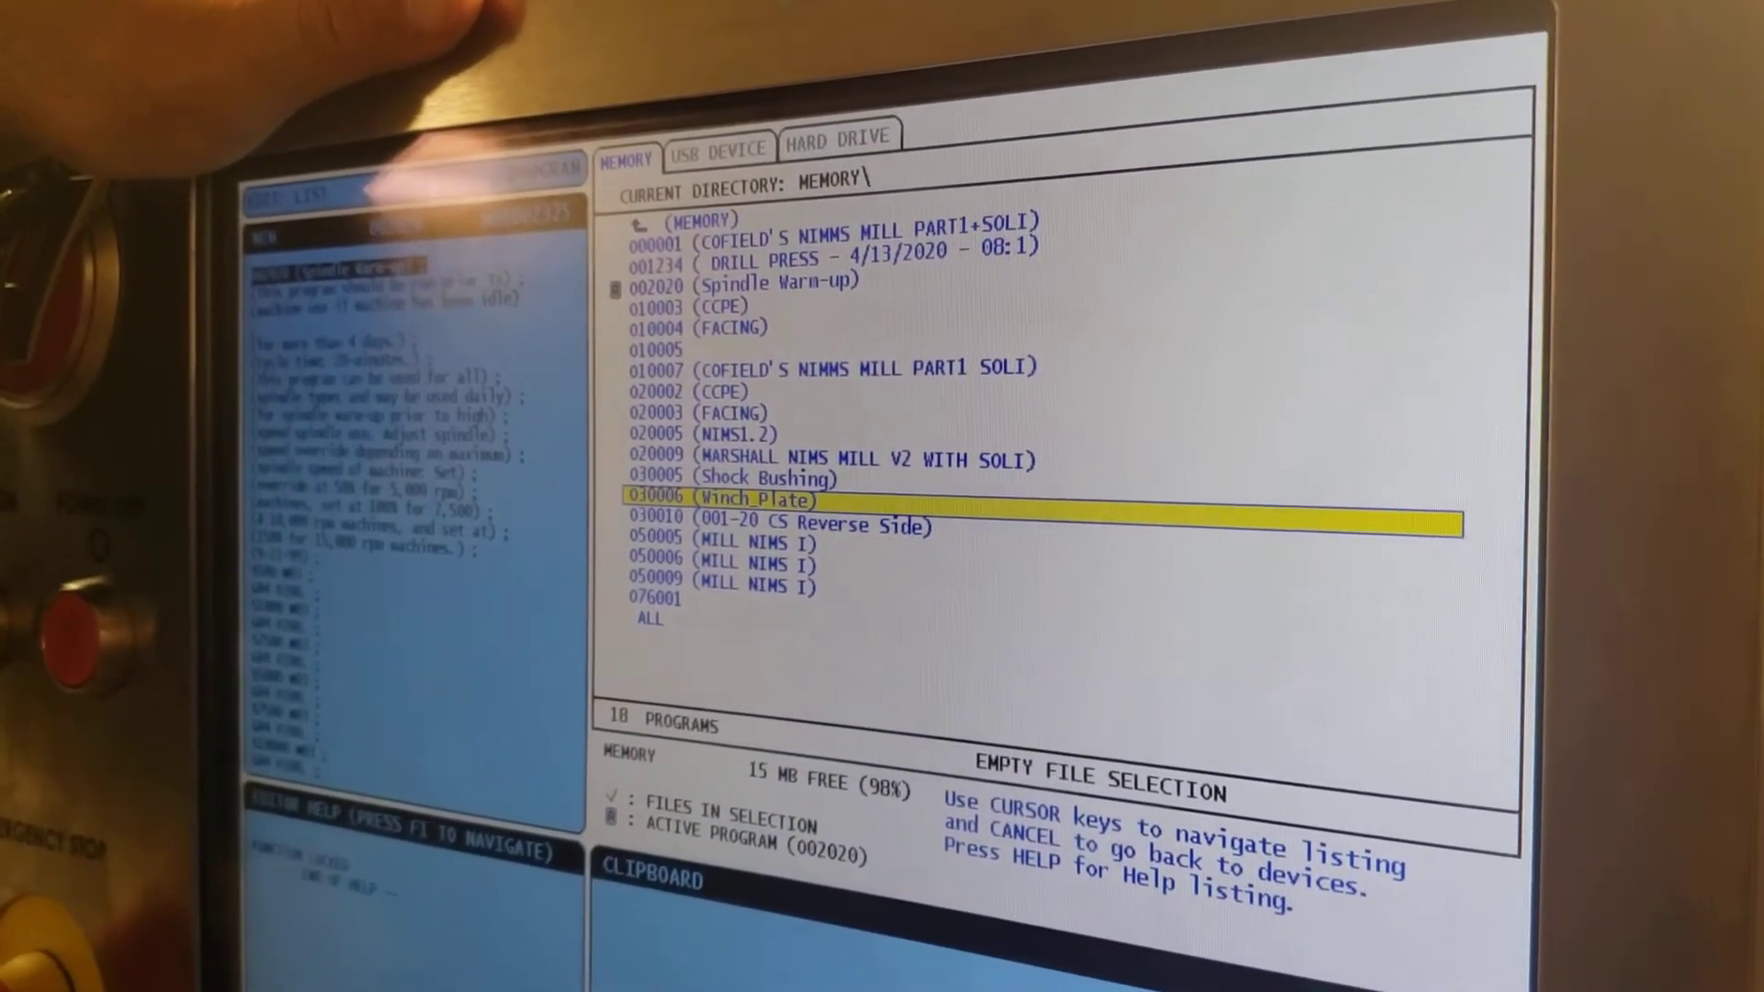